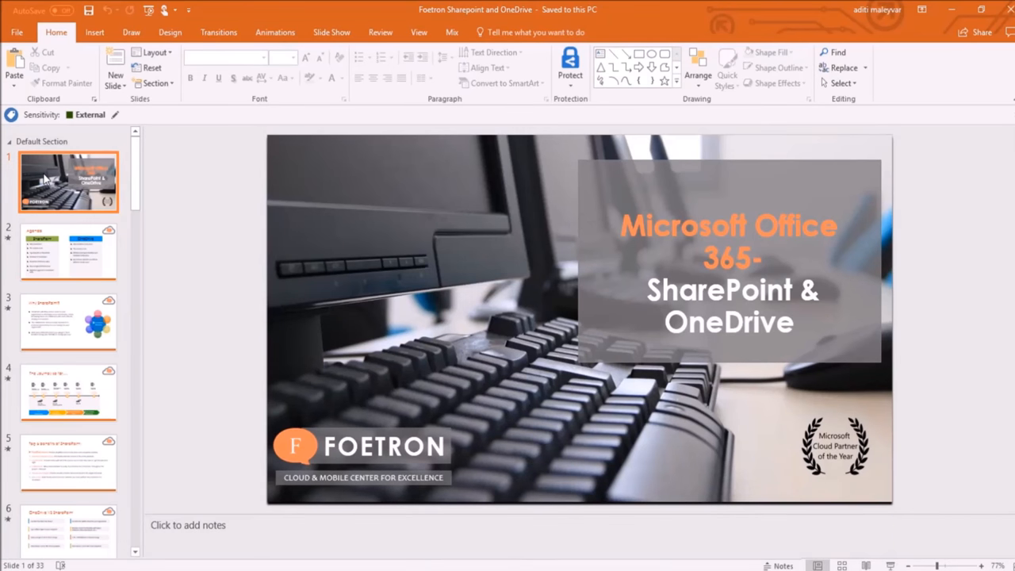
Step: Step through Agenda, Why SharePoint?, The Journey so far, OneDrive VS SharePoint and SharePoint 2016 Focus Area slides
left_click(69, 251)
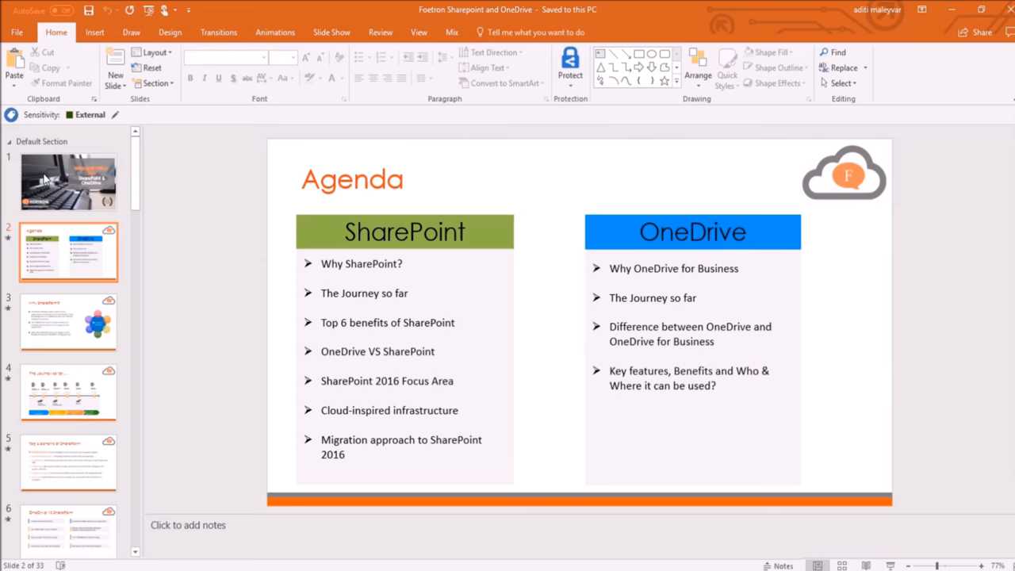
left_click(68, 320)
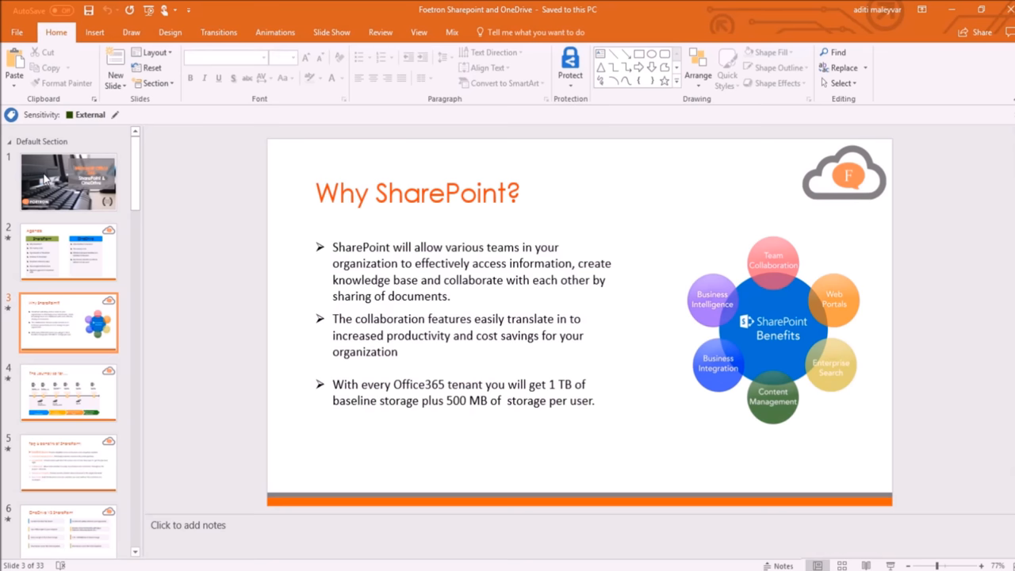
left_click(68, 391)
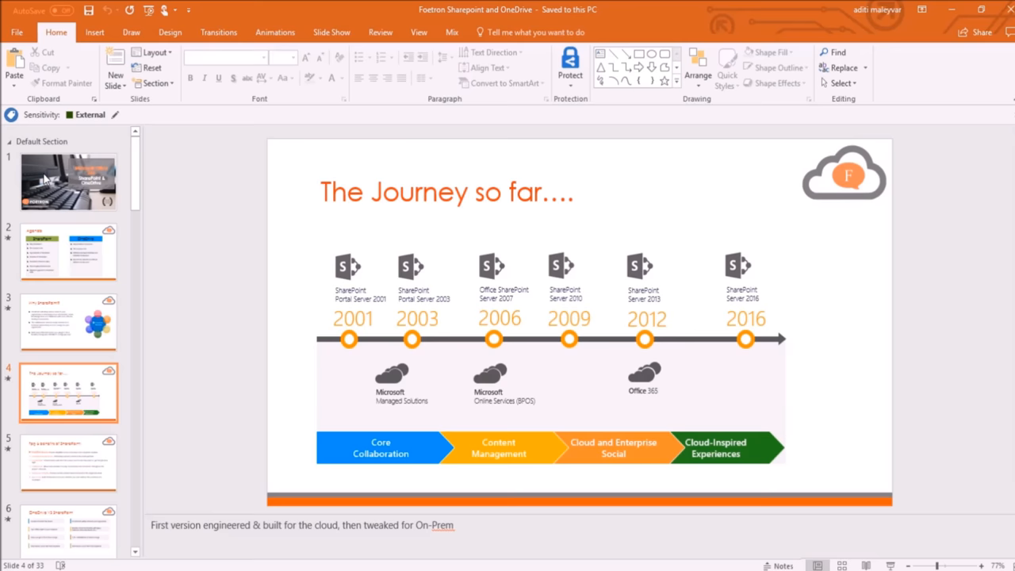
left_click(68, 461)
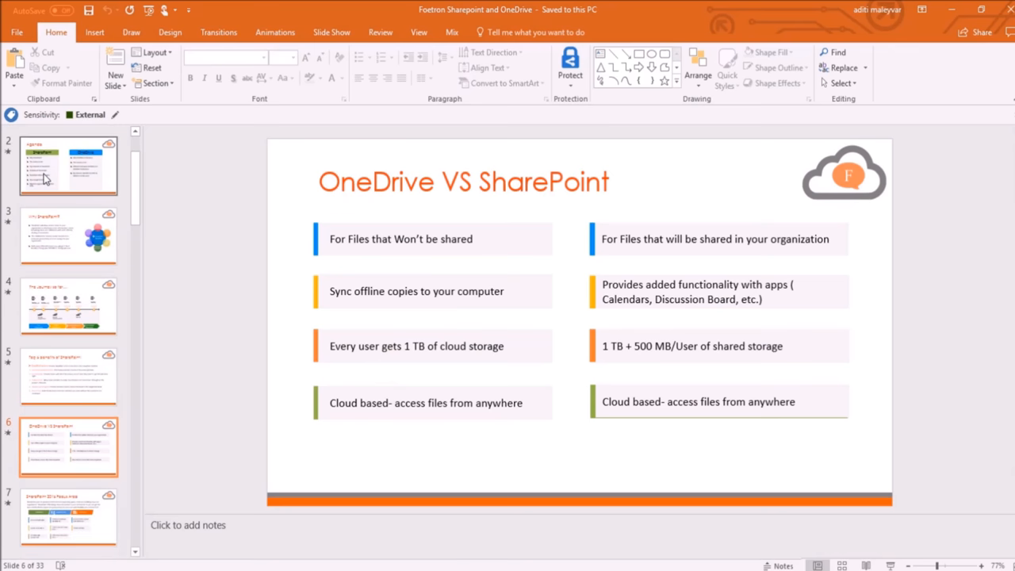
left_click(68, 517)
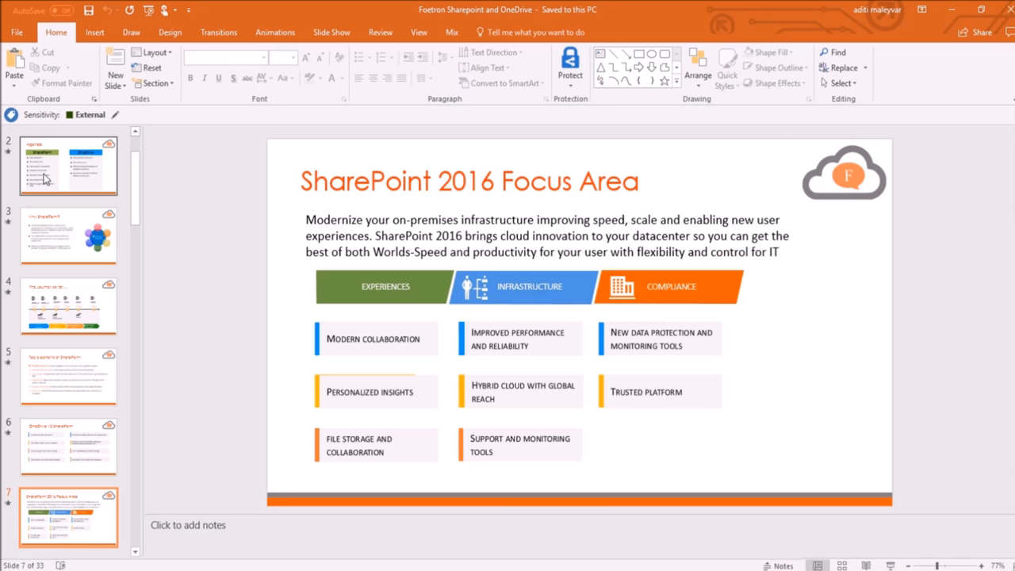
Step: Continue through the User Experience, Infrastructure and Compliance slides, then return to slide 3
left_click(66, 447)
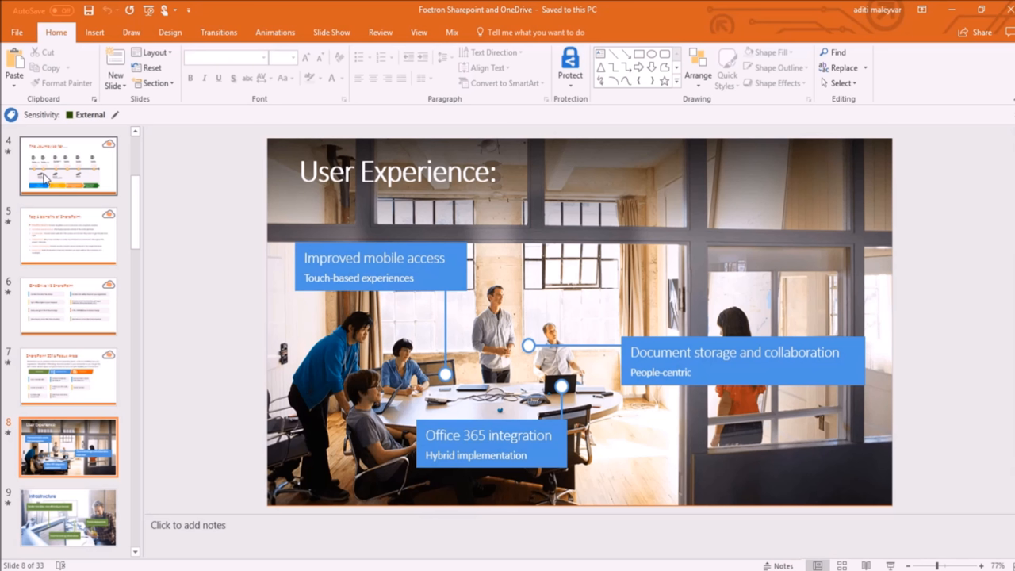
left_click(68, 516)
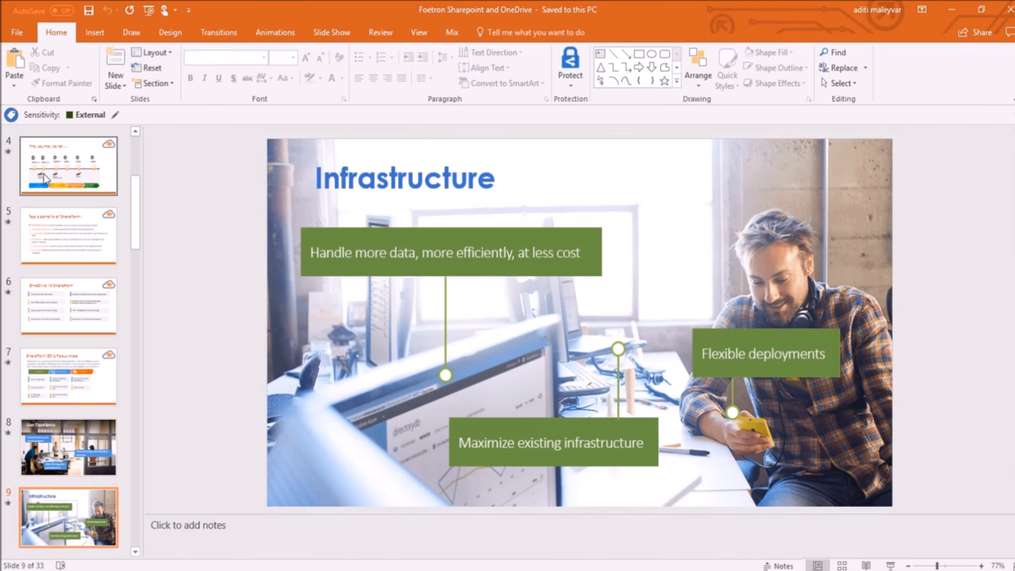
scroll("down", 3)
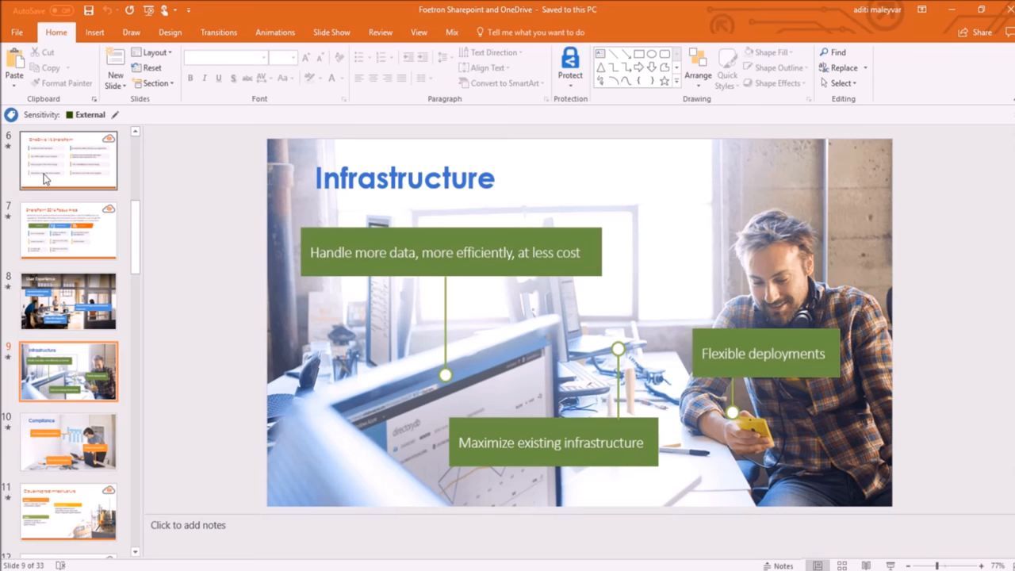
left_click(66, 441)
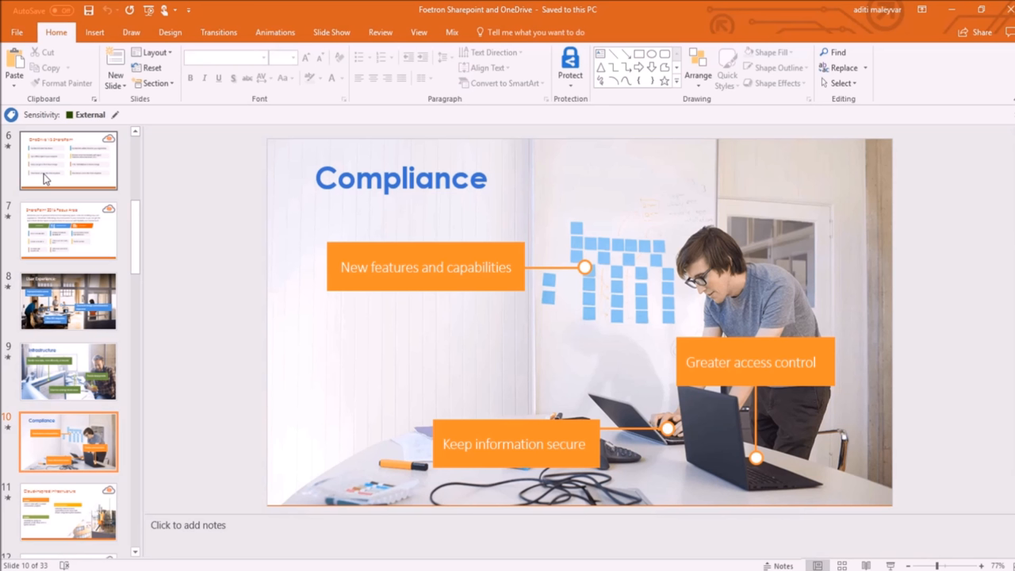
left_click(66, 511)
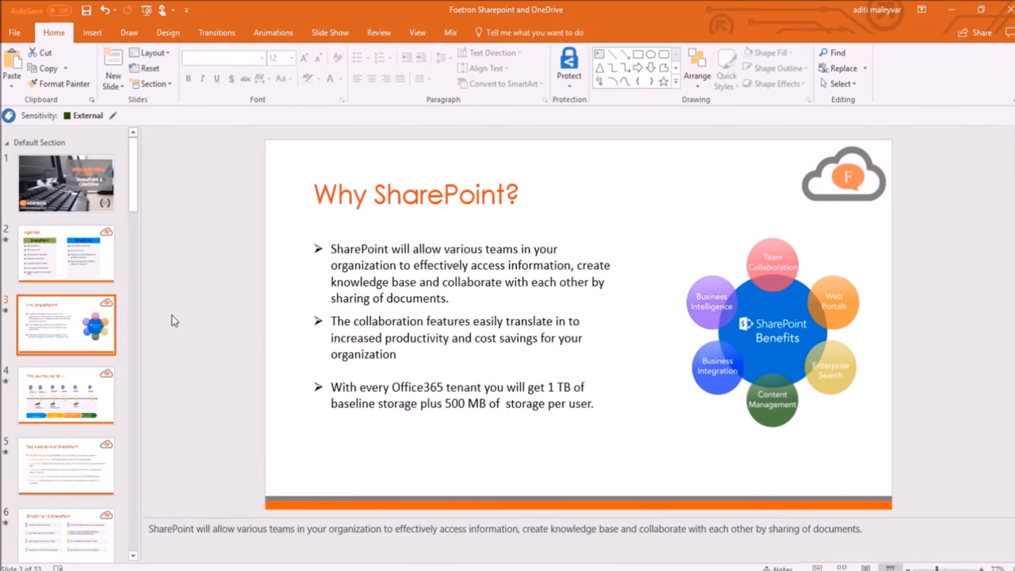
mouse_move(386, 346)
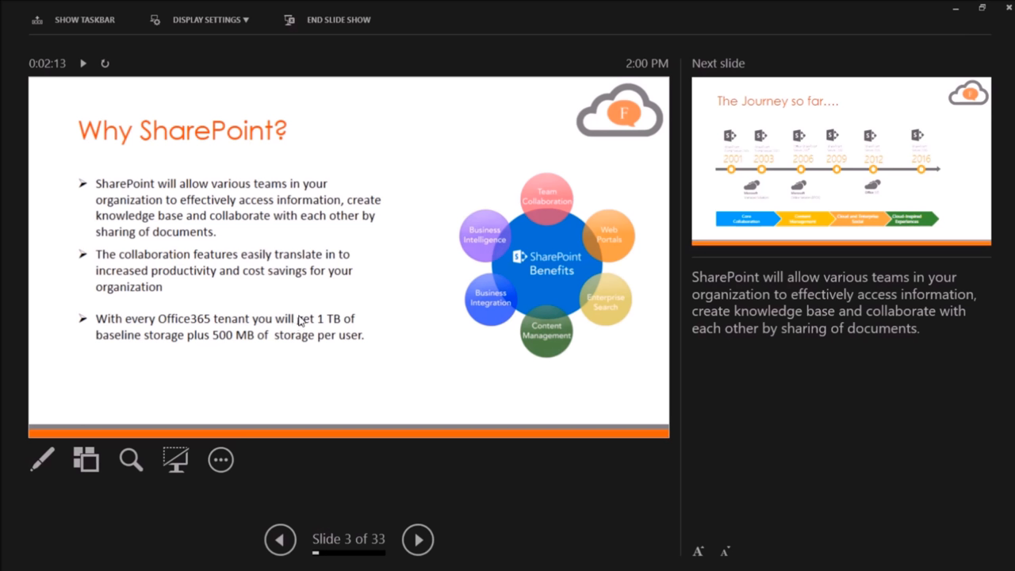
mouse_move(894, 143)
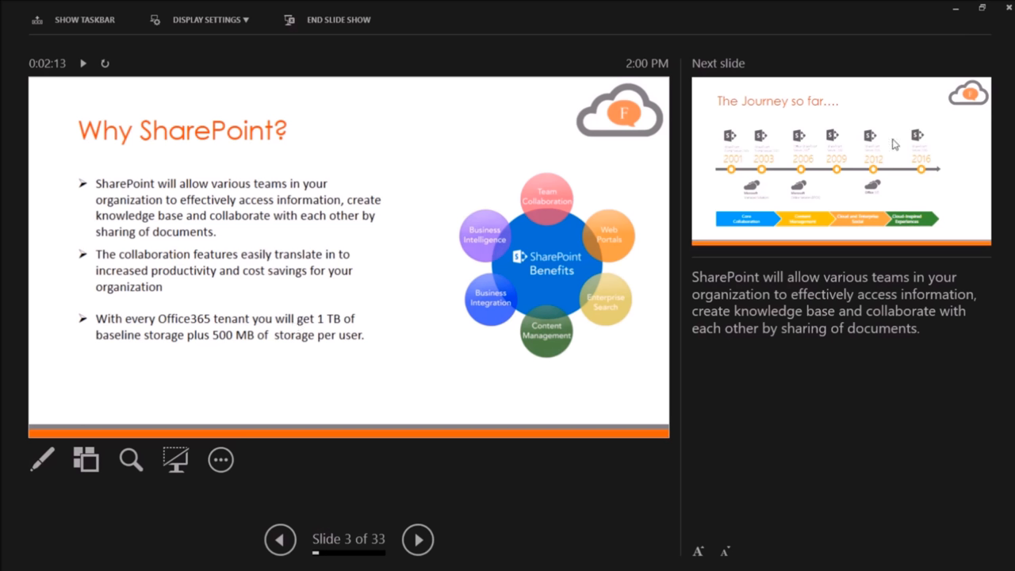
mouse_move(862, 293)
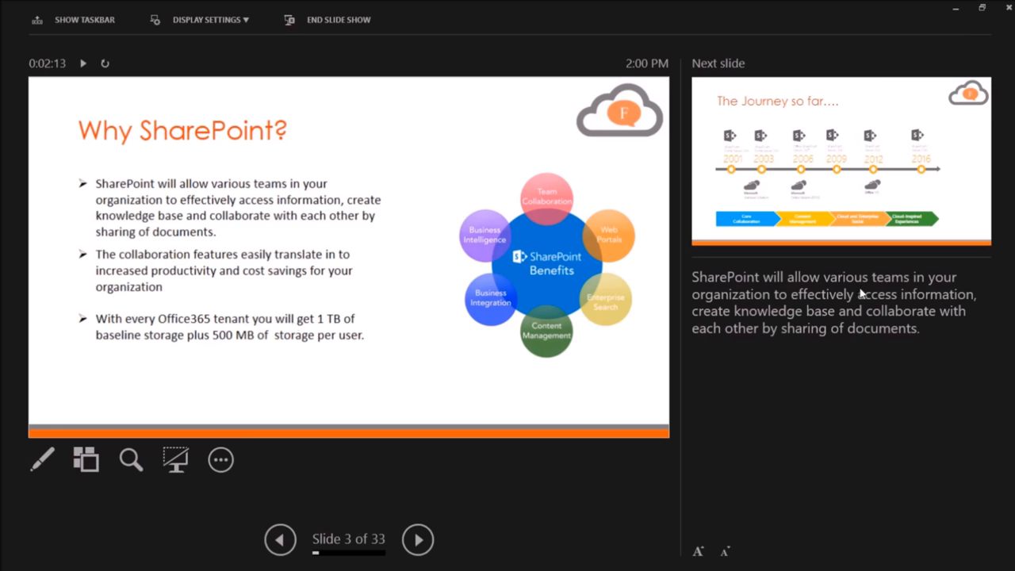
mouse_move(805, 301)
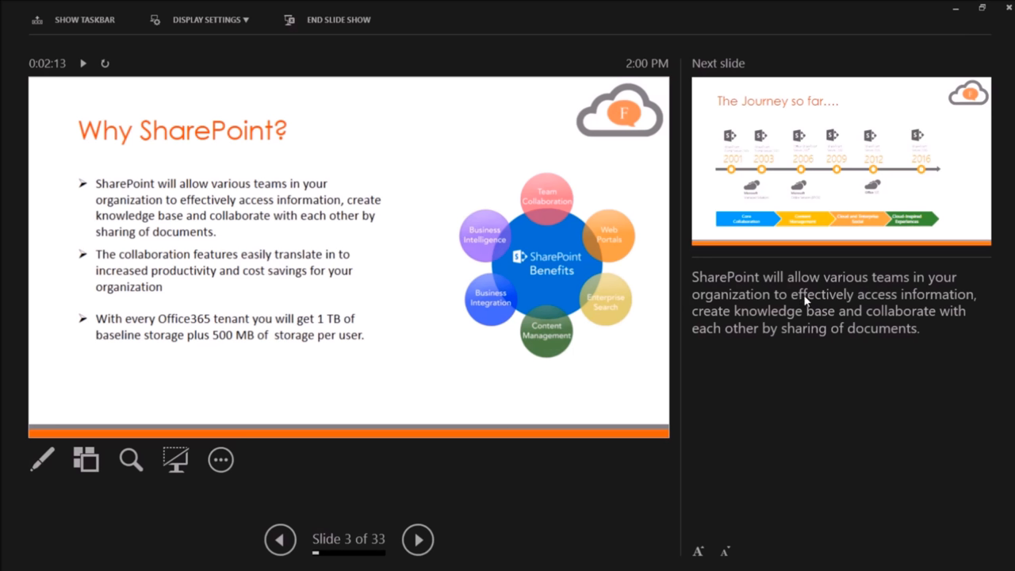
mouse_move(441, 321)
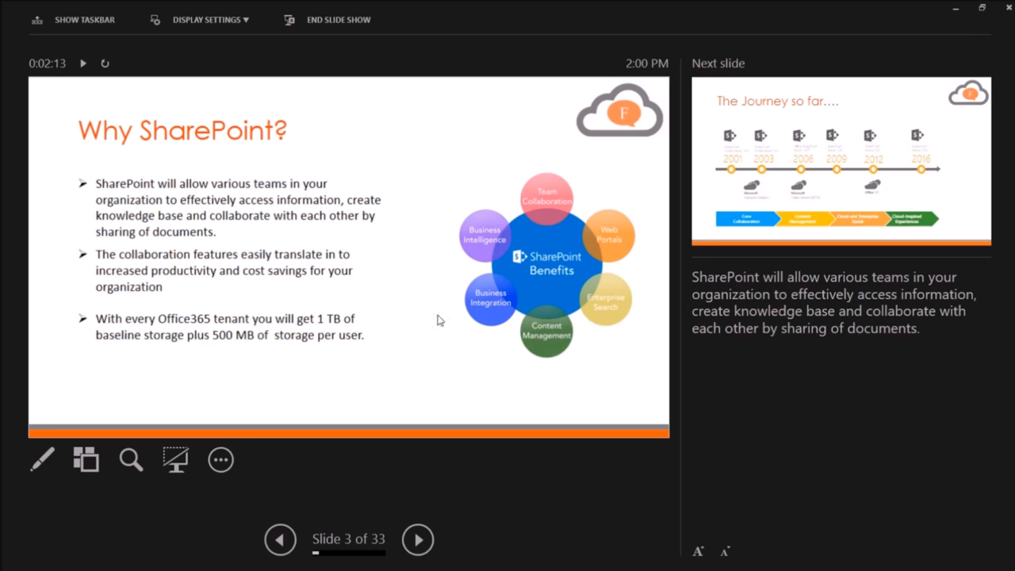
mouse_move(743, 333)
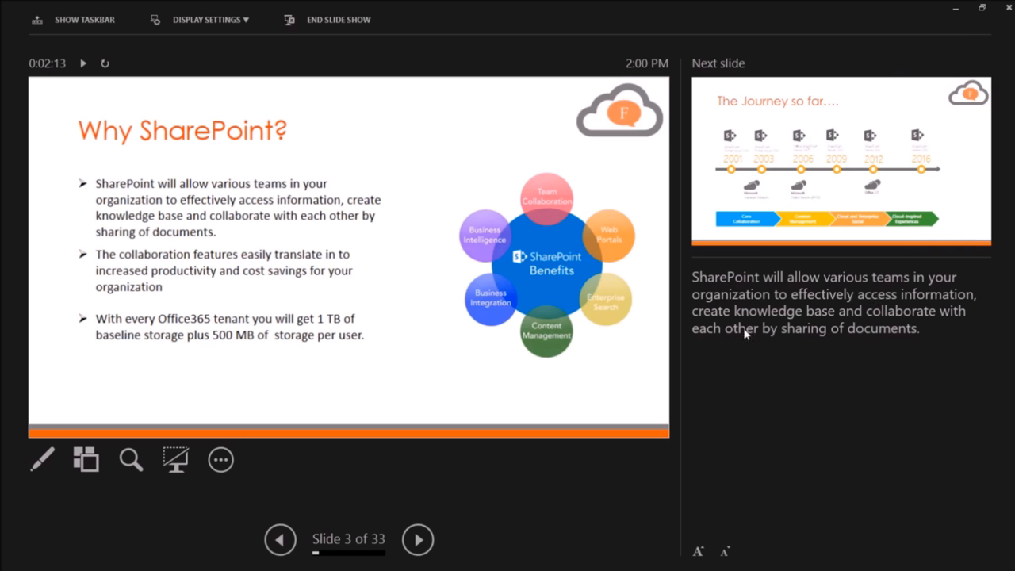
mouse_move(910, 377)
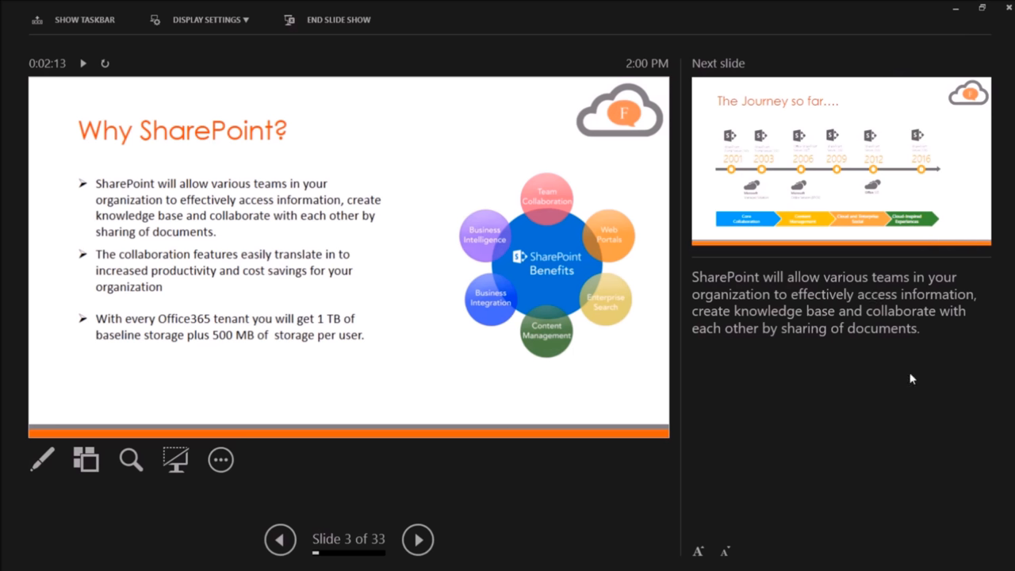
mouse_move(434, 181)
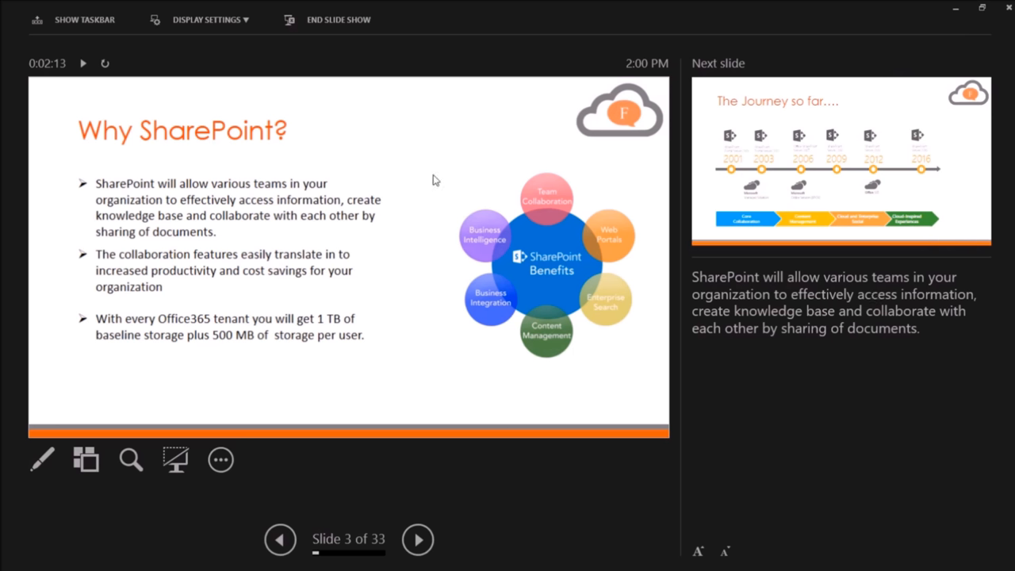
mouse_move(422, 290)
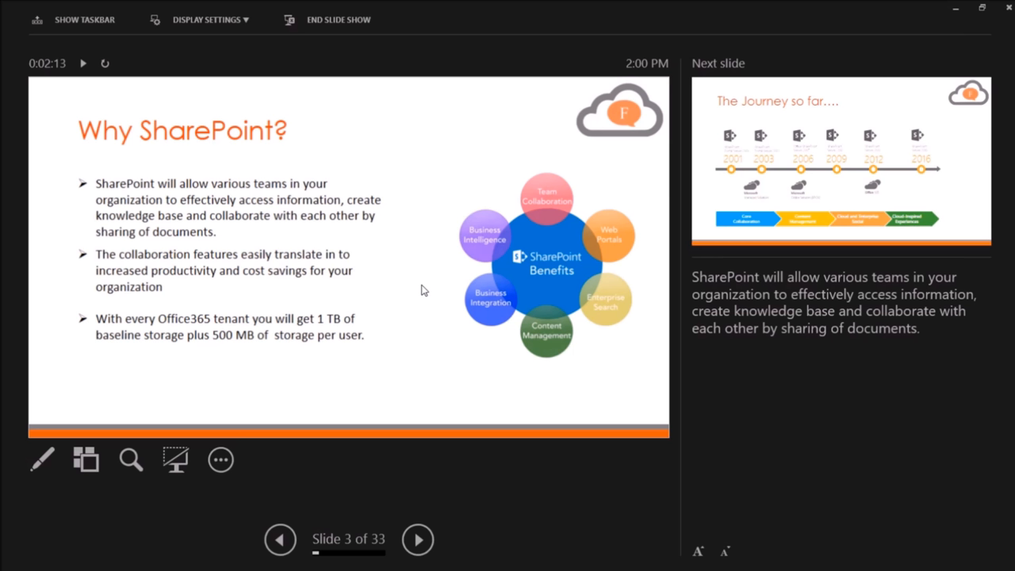
mouse_move(418, 539)
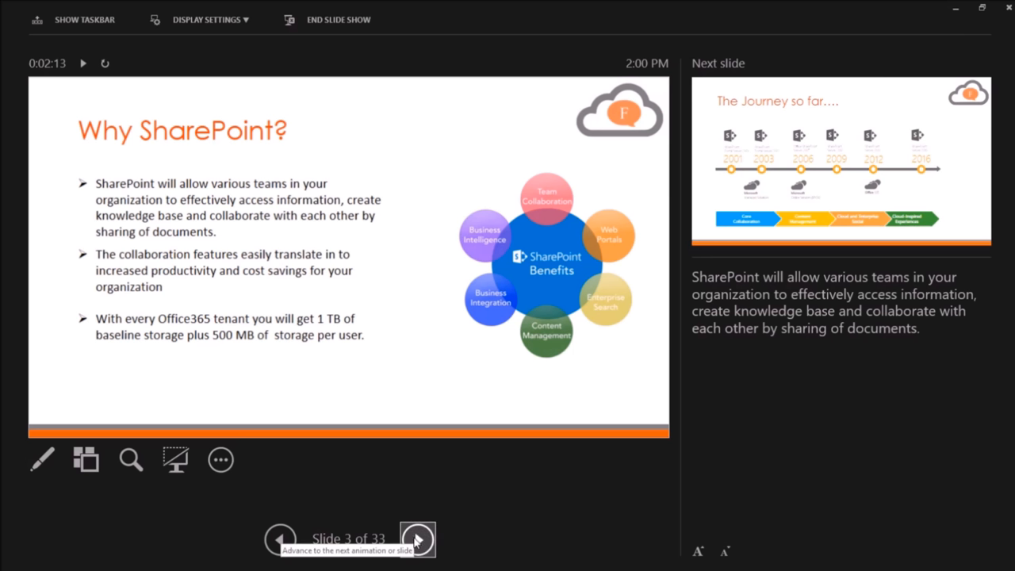
Step: Advance the Presenter View show through The Journey so far to slide 6, OneDrive VS SharePoint
left_click(417, 539)
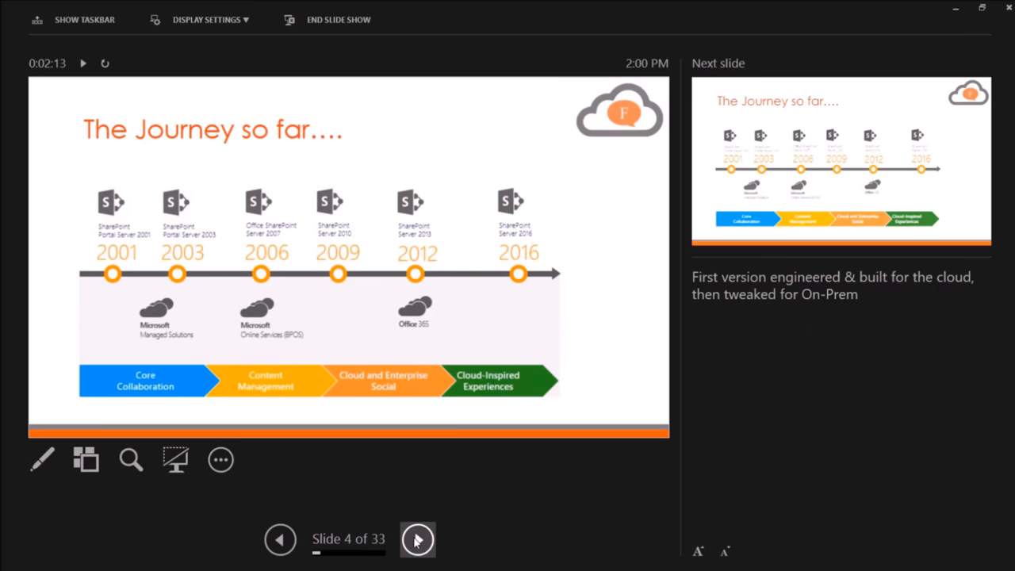
left_click(419, 539)
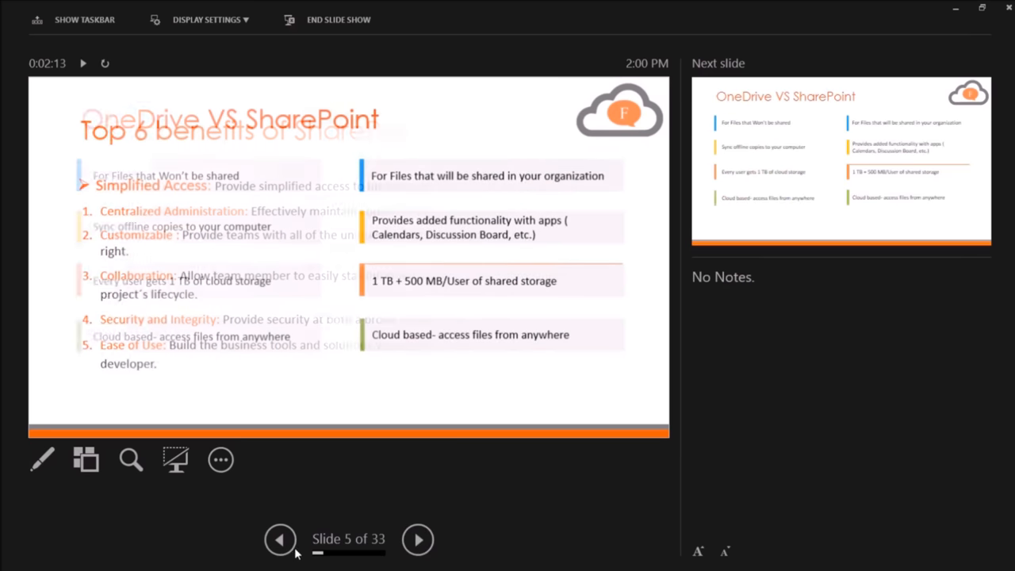
left_click(419, 539)
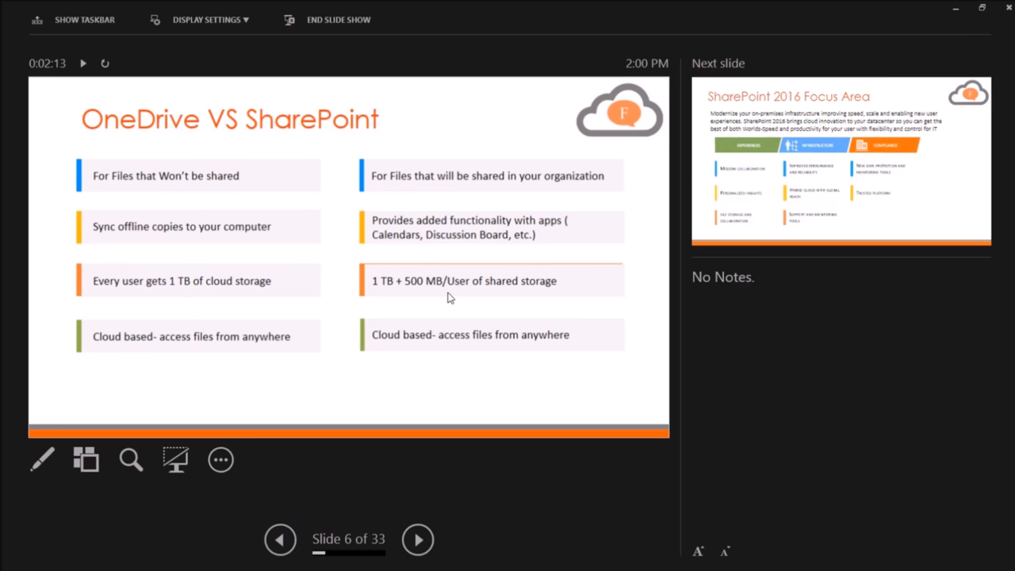